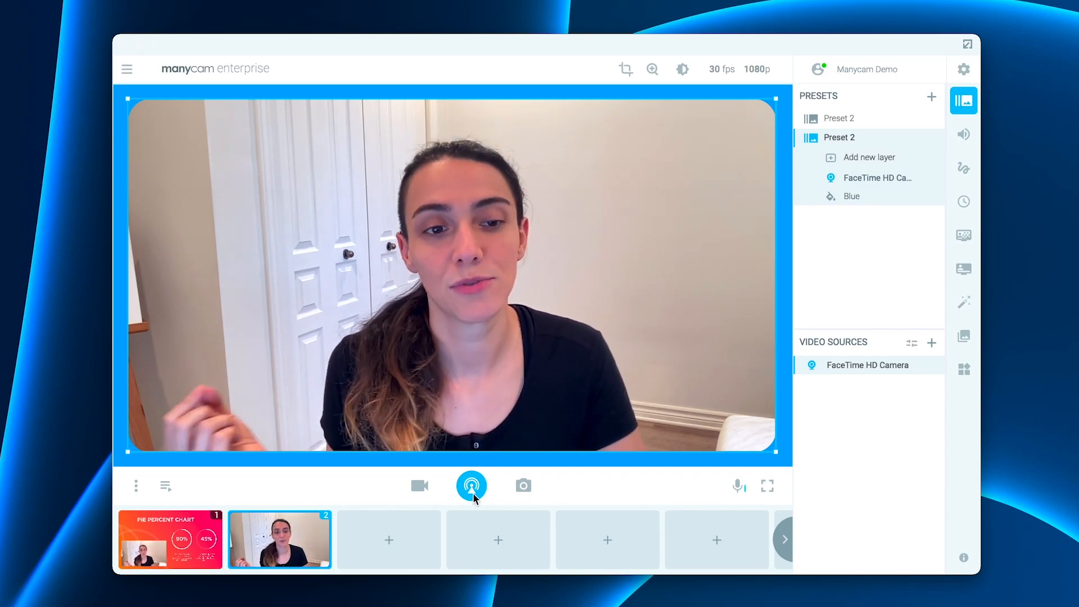
Dismiss the unchanged streaming configuration and set Skype's camera to ManyCam Virtual Webcam.
{"action": "left_click", "coordinate": [471, 485]}
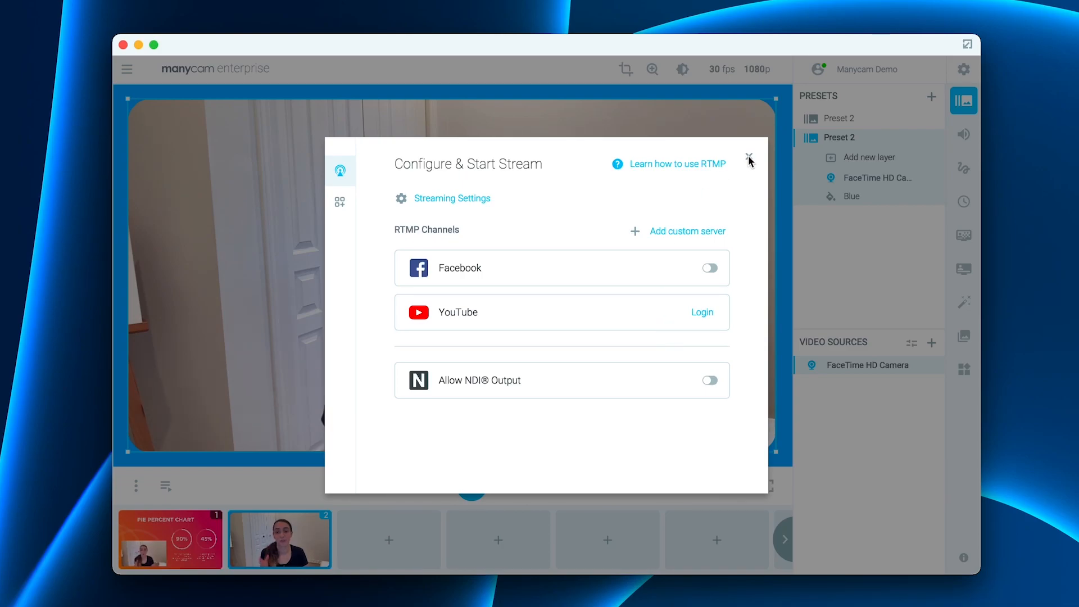
{"action": "left_click", "coordinate": [748, 158]}
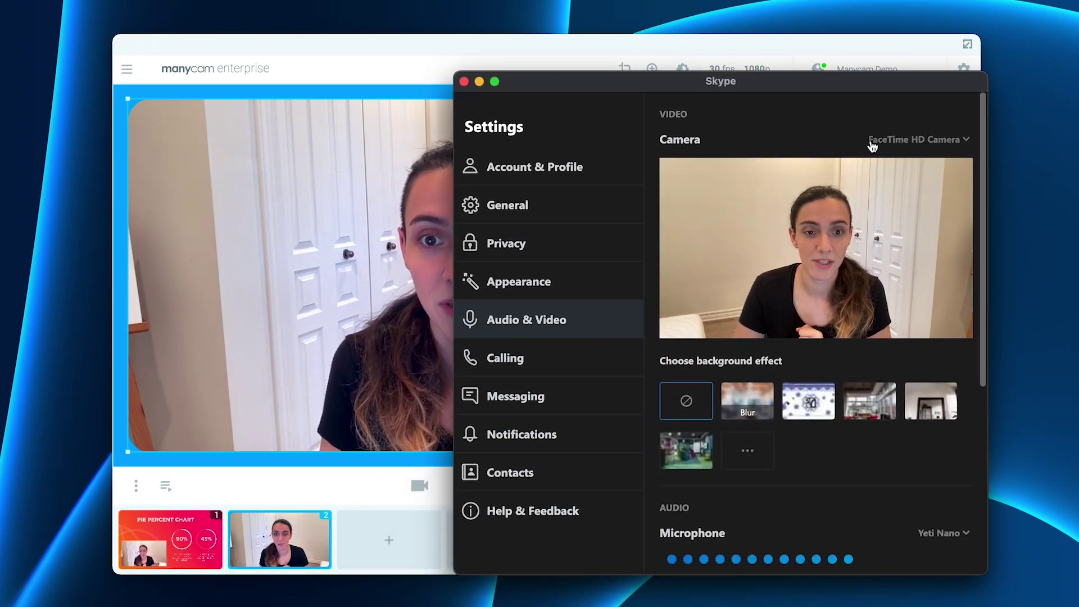
{"action": "left_click", "coordinate": [917, 139]}
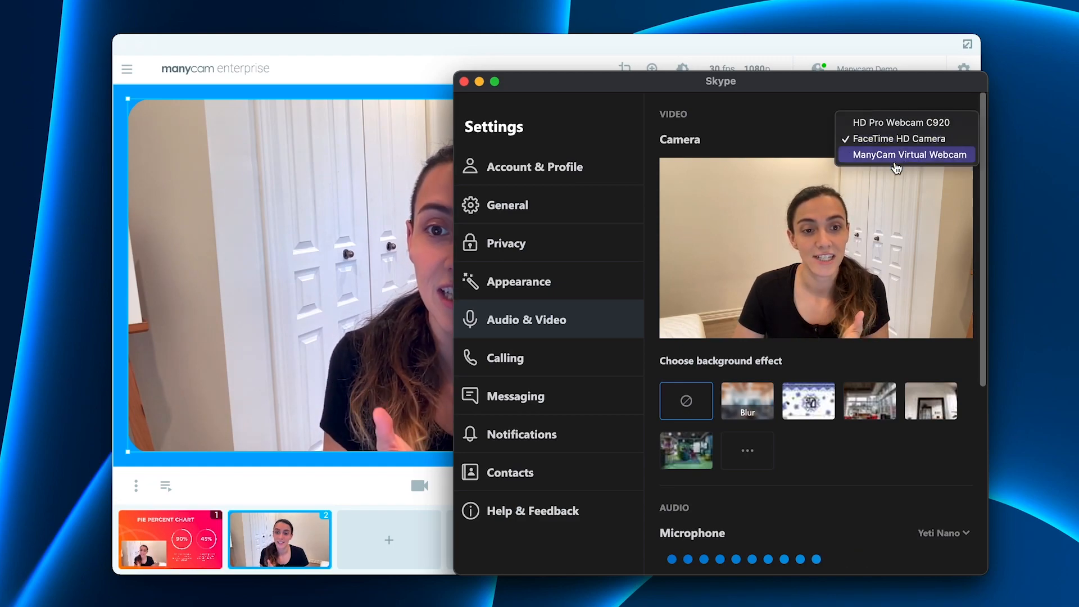
{"action": "left_click", "coordinate": [904, 154]}
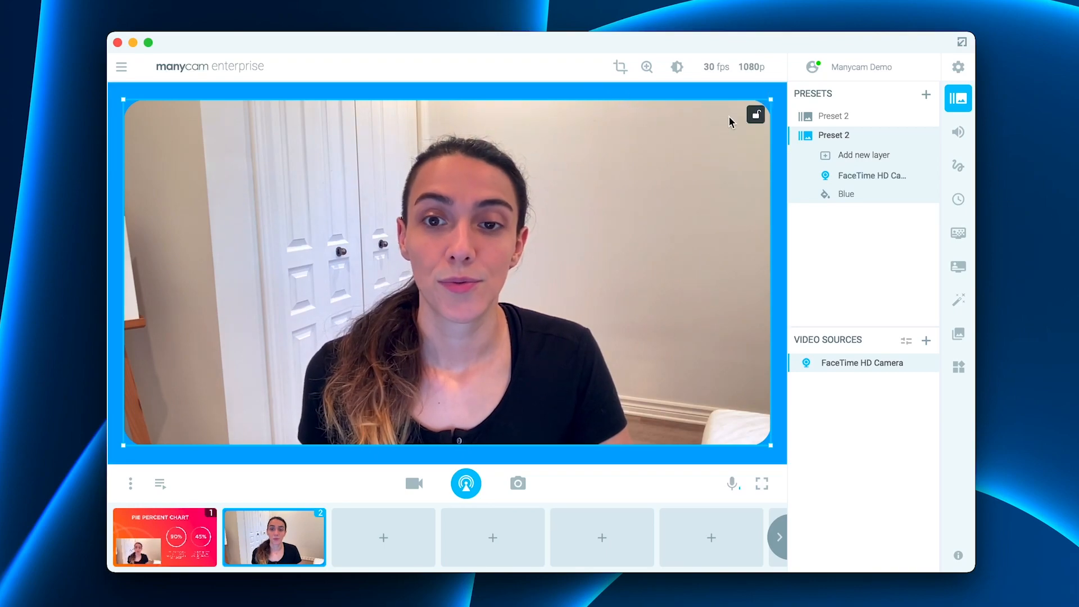
{"action": "left_click", "coordinate": [620, 67]}
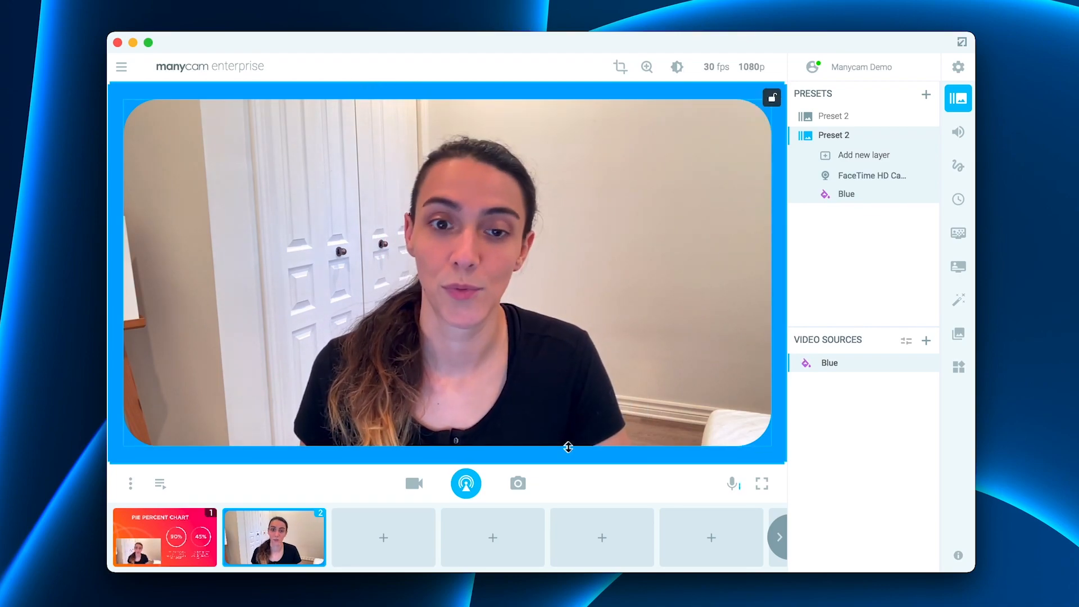
{"action": "mouse_move", "coordinate": [268, 460]}
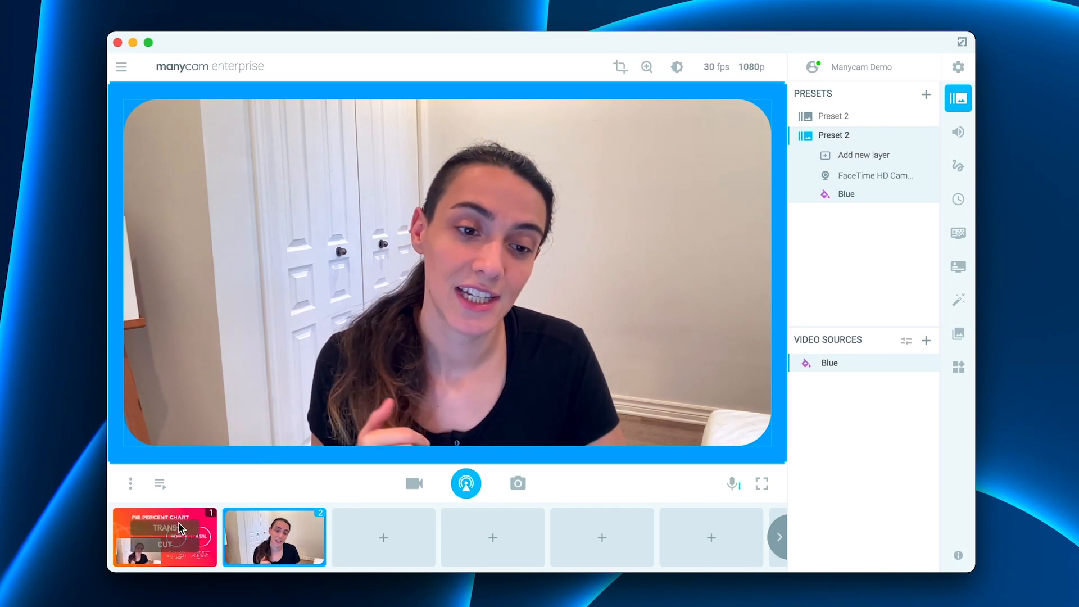
Make the Pie Percent Chart preset with its lower-left webcam inset the live output.
{"action": "left_click", "coordinate": [164, 537]}
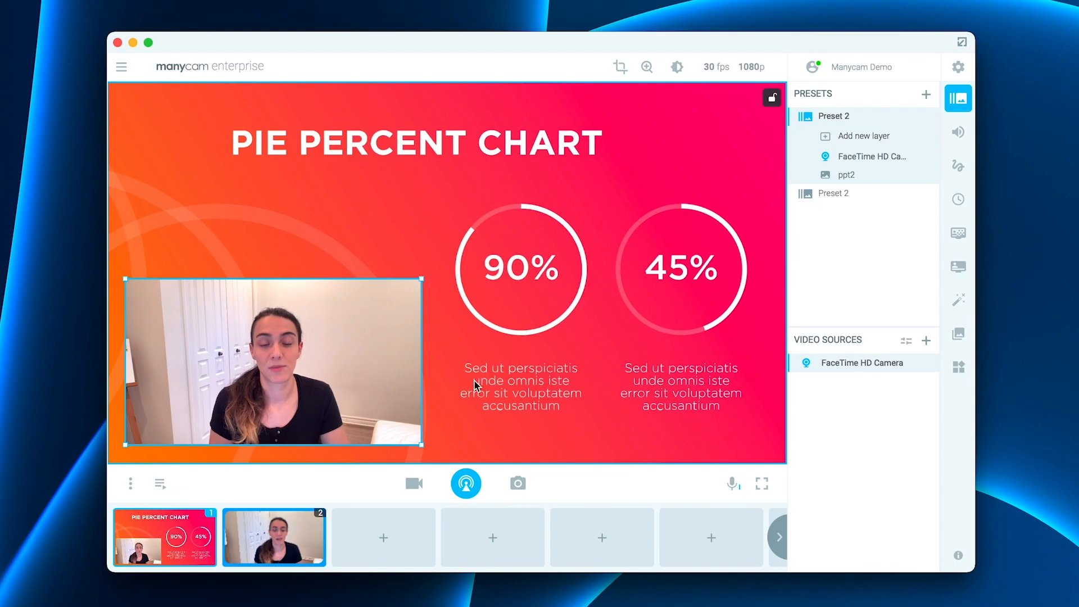
{"action": "mouse_move", "coordinate": [409, 347]}
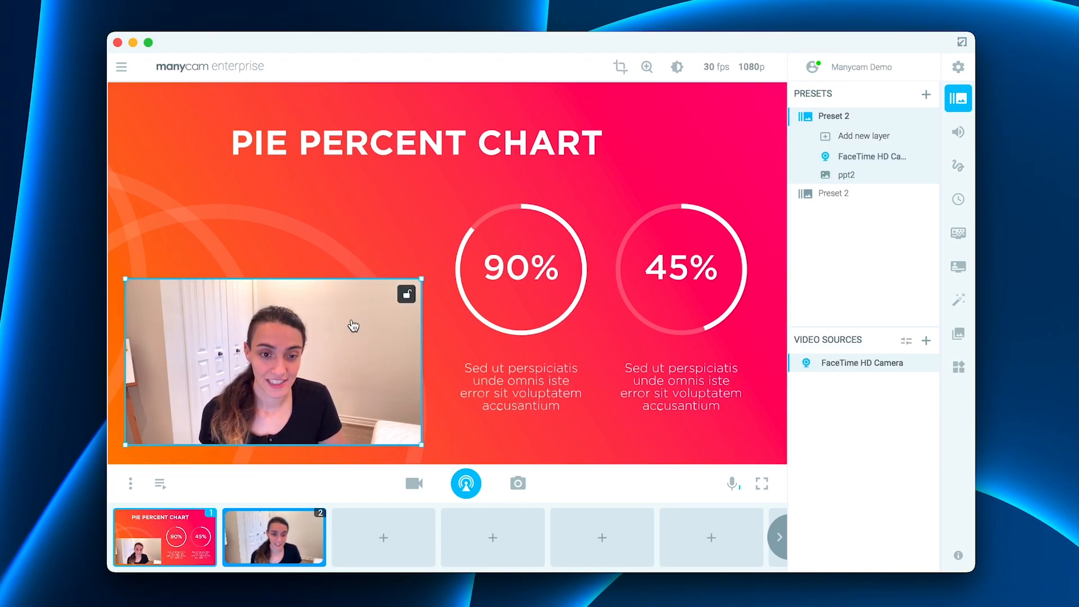
{"action": "left_click", "coordinate": [619, 67]}
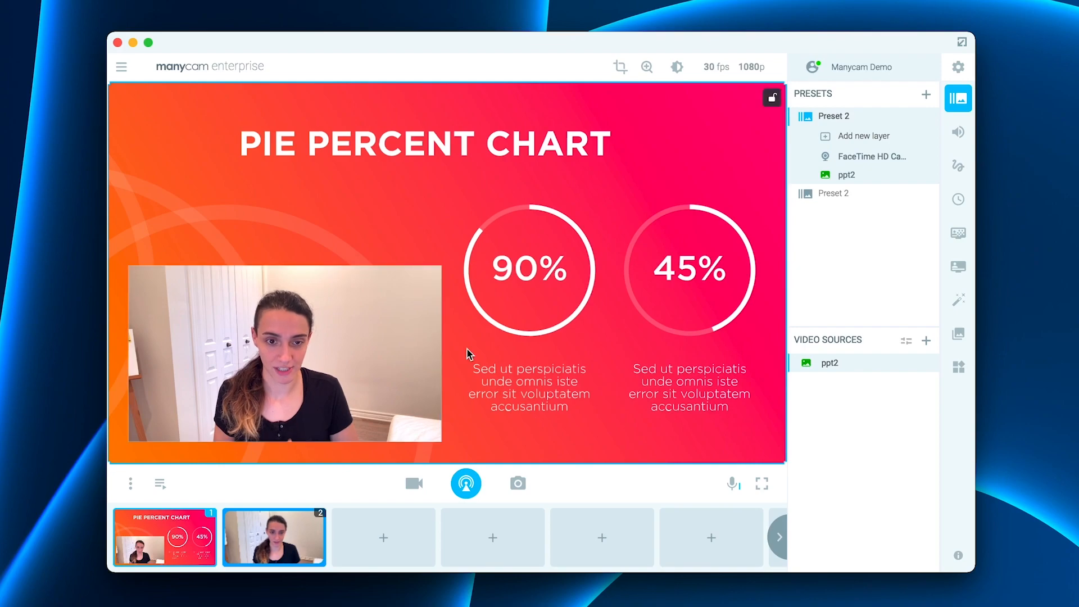
Select the webcam layer on the Pie Percent Chart slide.
{"action": "left_click", "coordinate": [283, 352]}
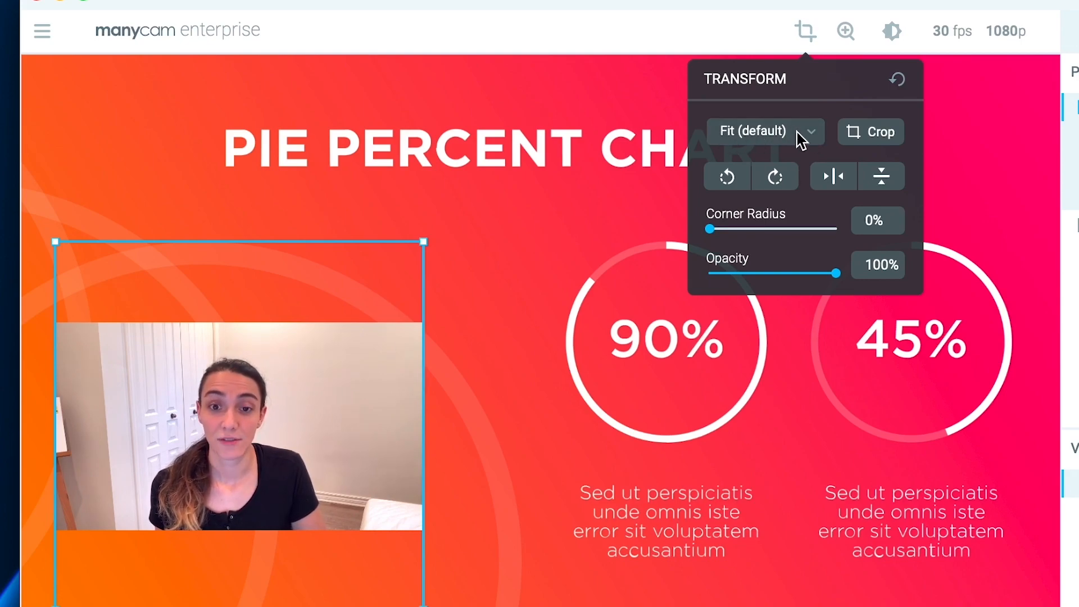
Change the webcam from Fit (default) to a fill mode and raise its Corner Radius.
{"action": "left_click", "coordinate": [763, 132]}
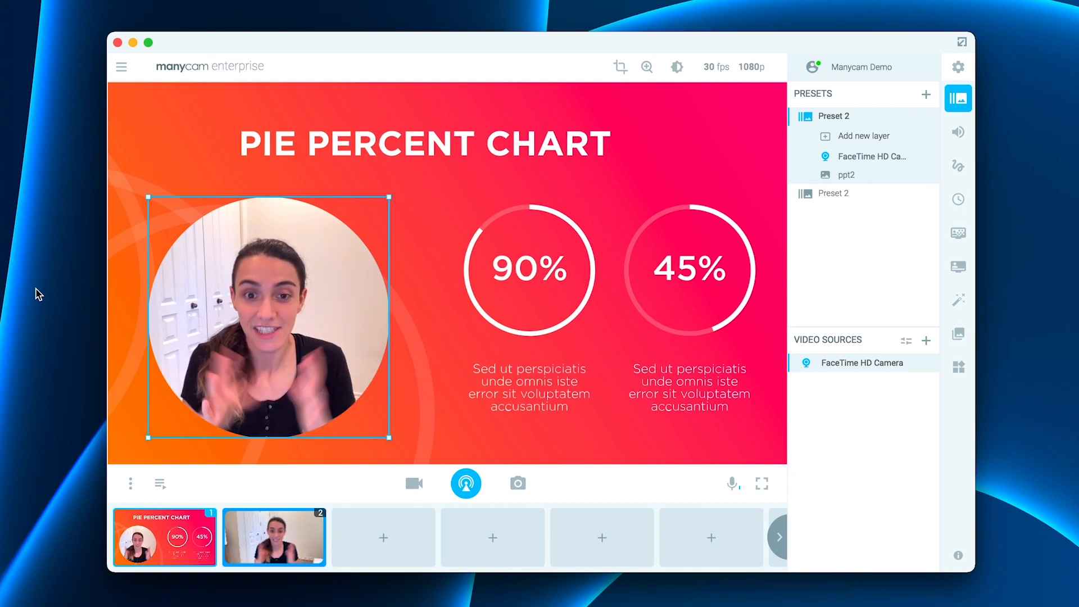
{"action": "left_click", "coordinate": [761, 483]}
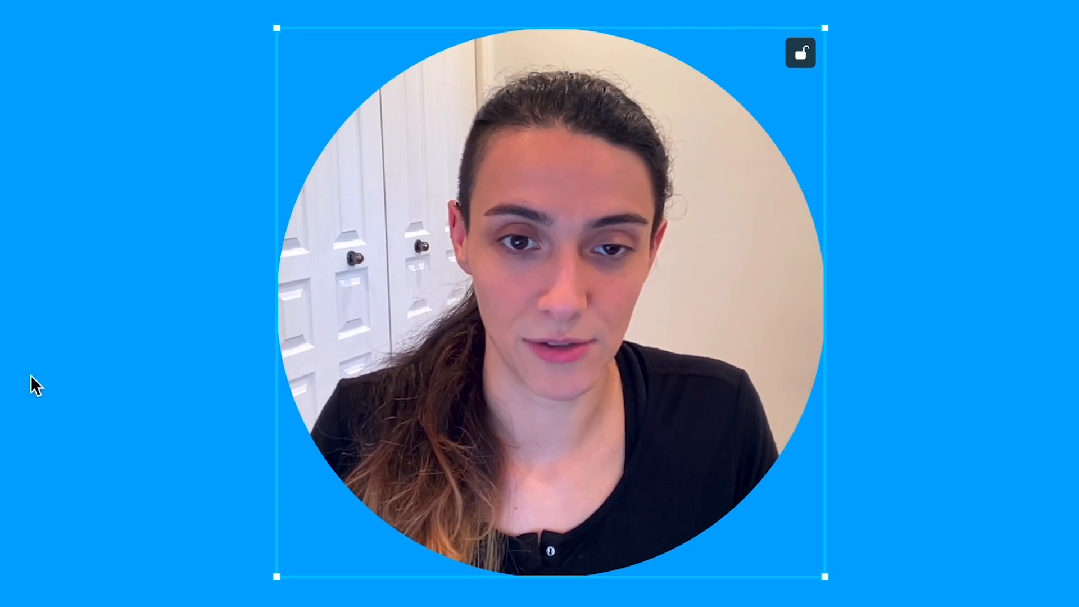